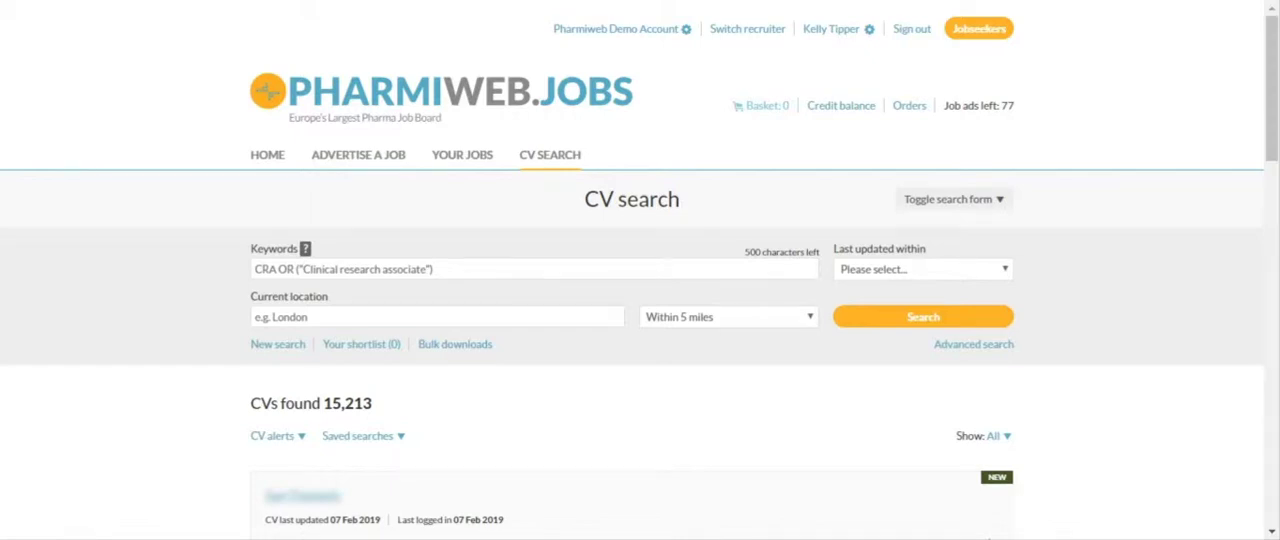
pyautogui.moveTo(700, 186)
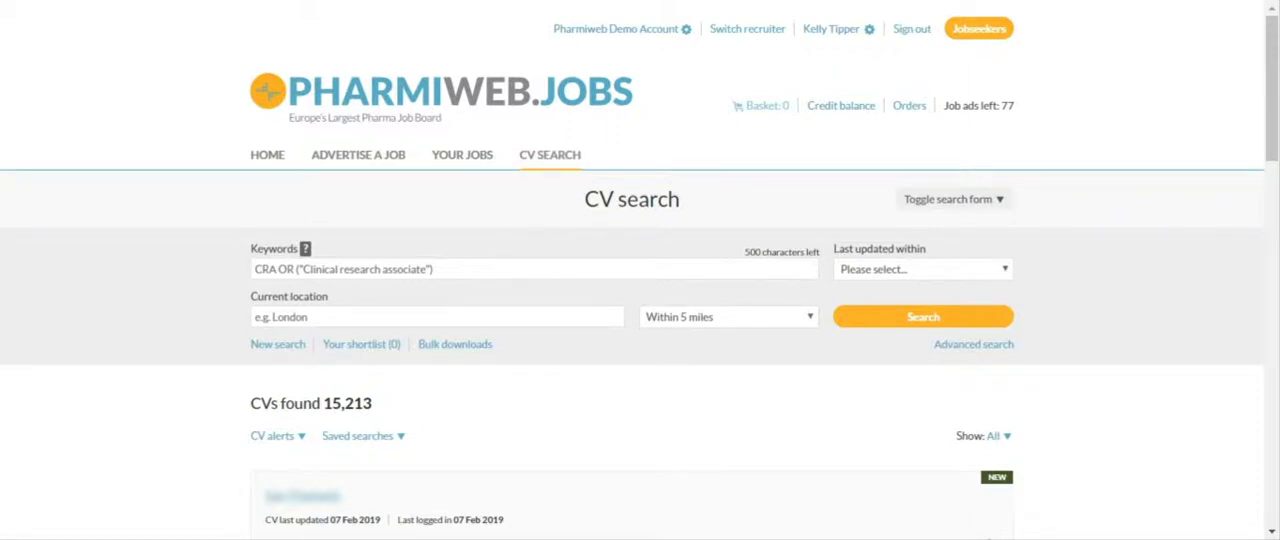
# Enter the Boolean keywords "Quality Manager" or "QA" or "QC" and oncology, with Last updated set to Year
pyautogui.write('"Quality Manager" or "QA" or "QC"')
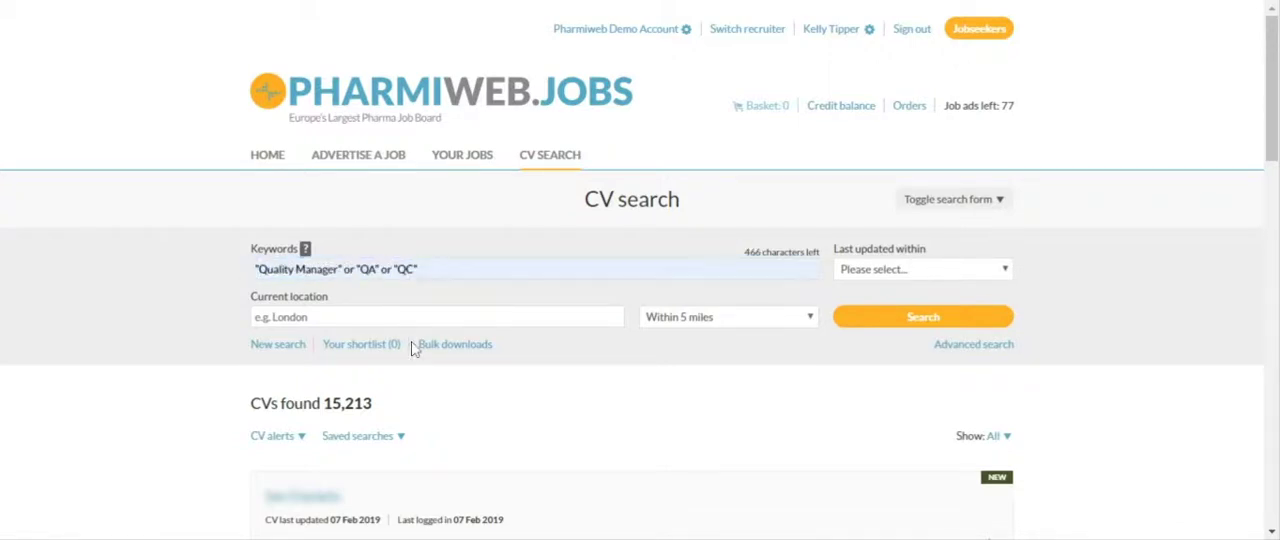
pyautogui.click(536, 268)
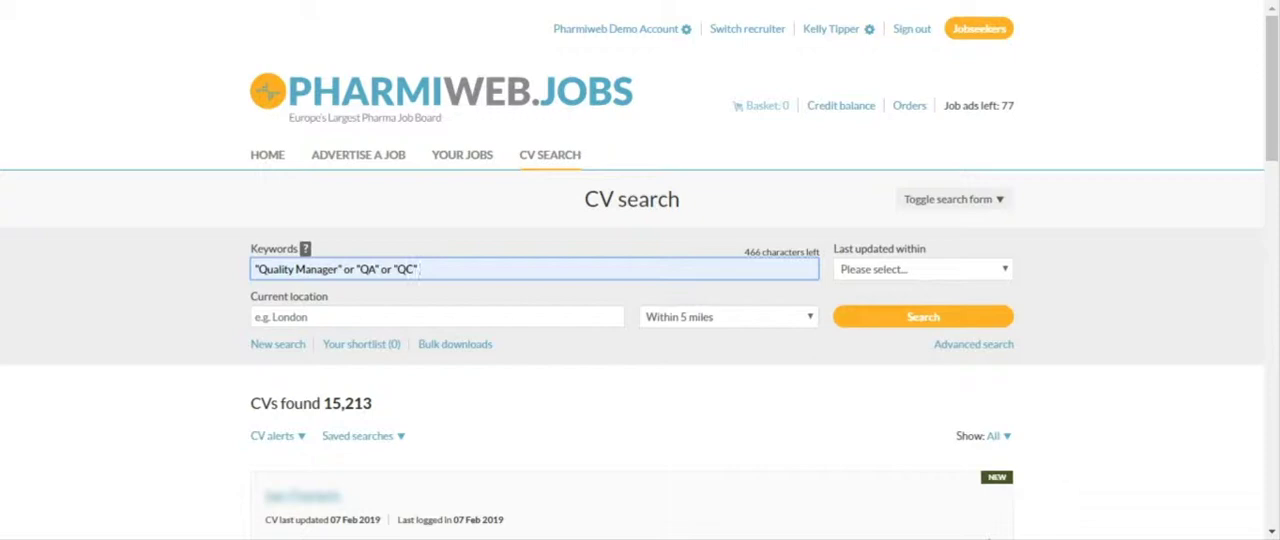
pyautogui.write('and oncology')
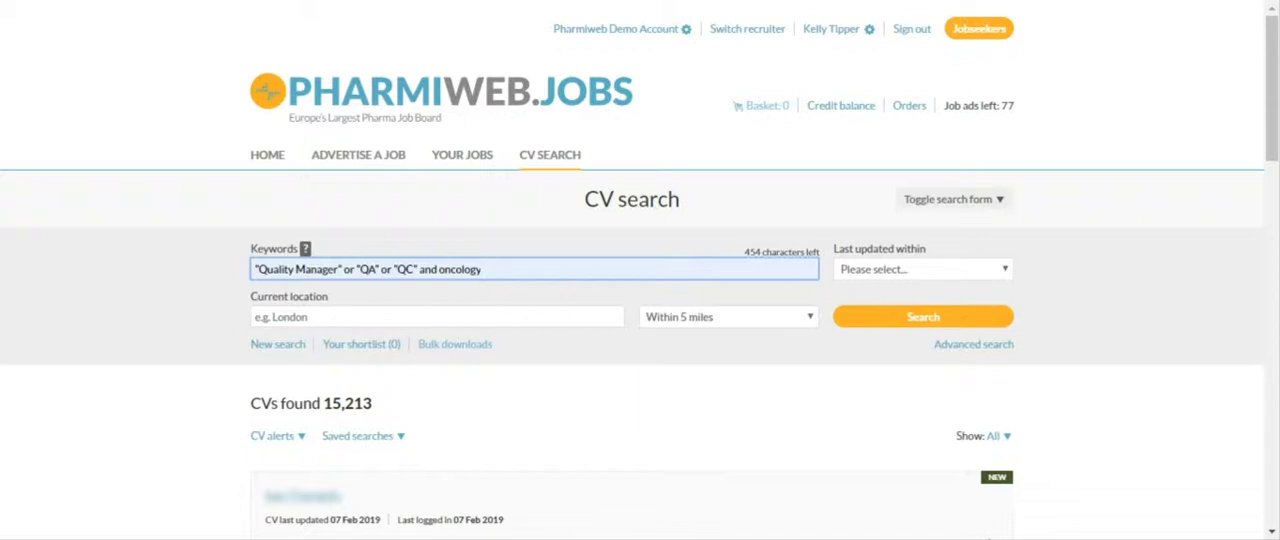
pyautogui.click(484, 268)
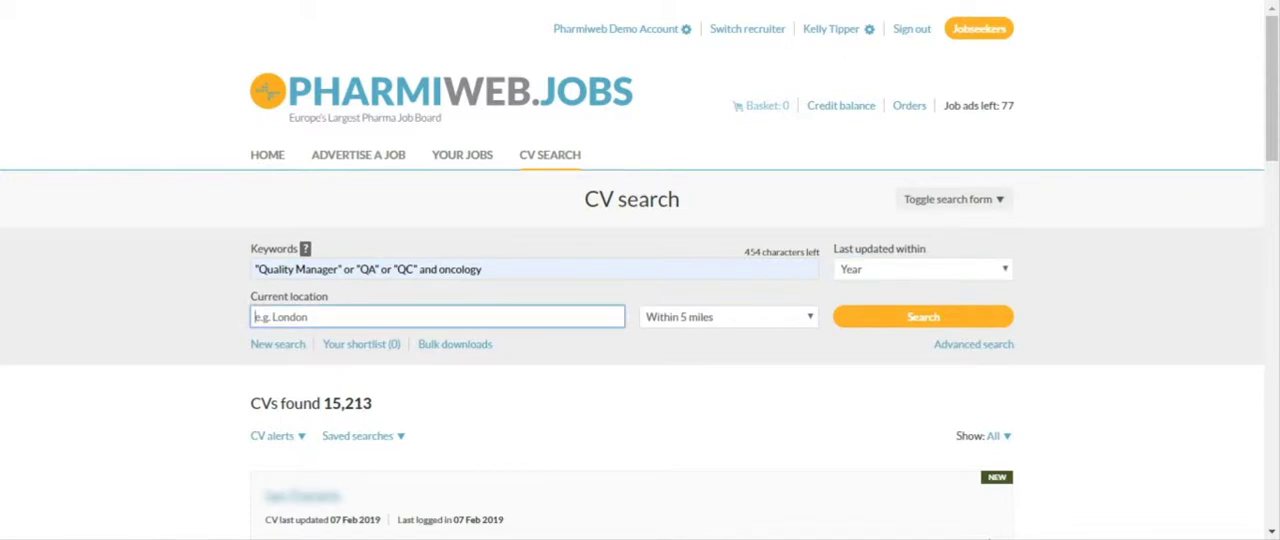
# Set the location to London (Greater) (GB) with a radius of Within 20 miles
pyautogui.write('lod')
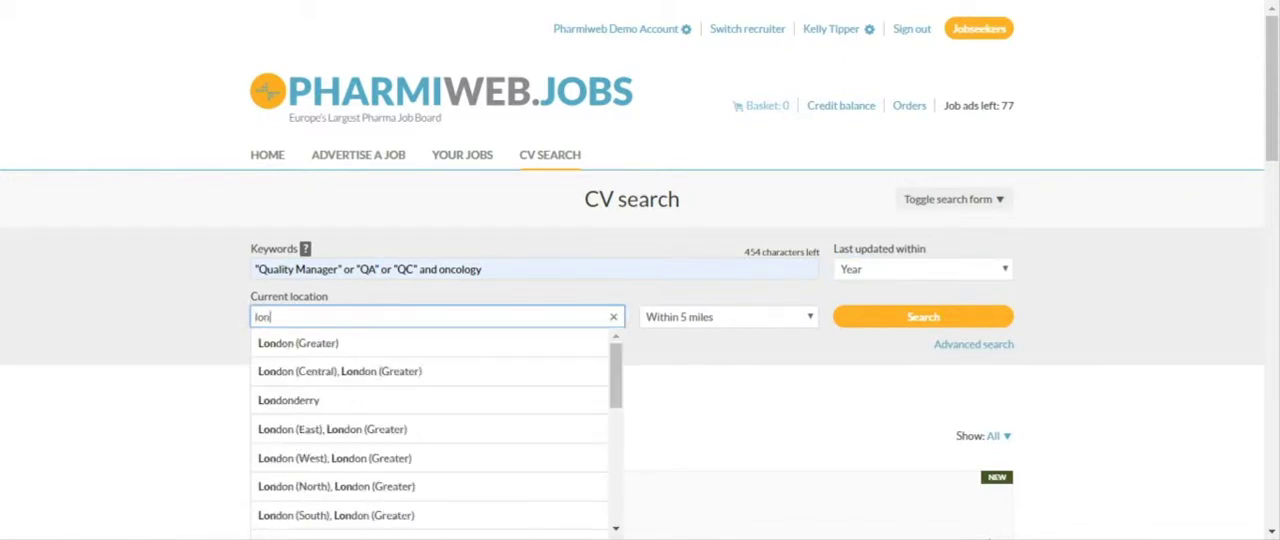
pyautogui.click(298, 344)
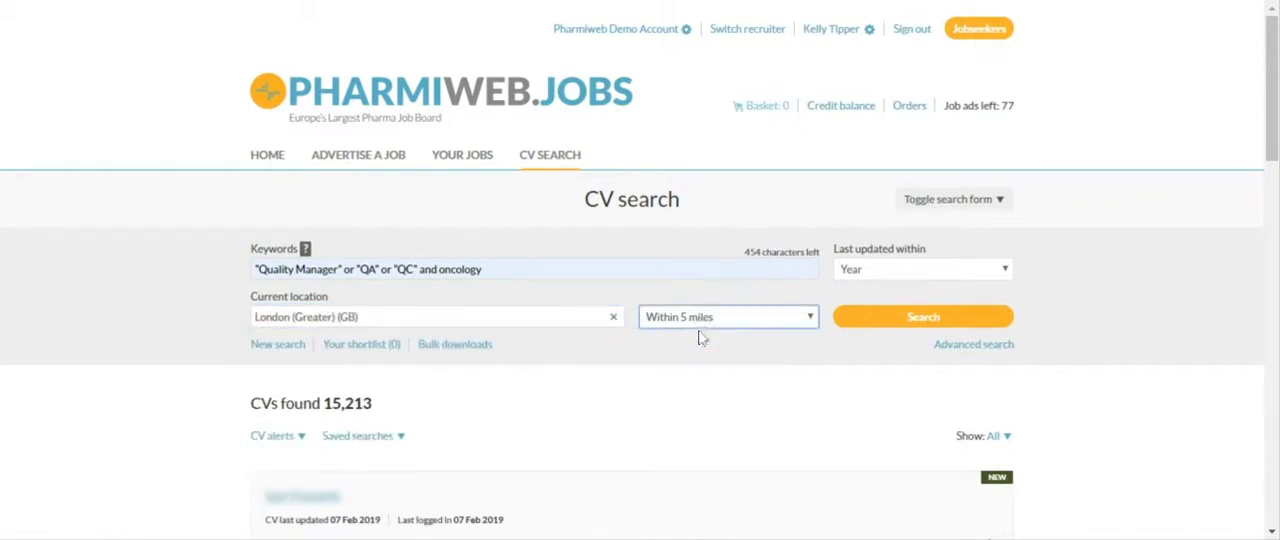
pyautogui.click(728, 316)
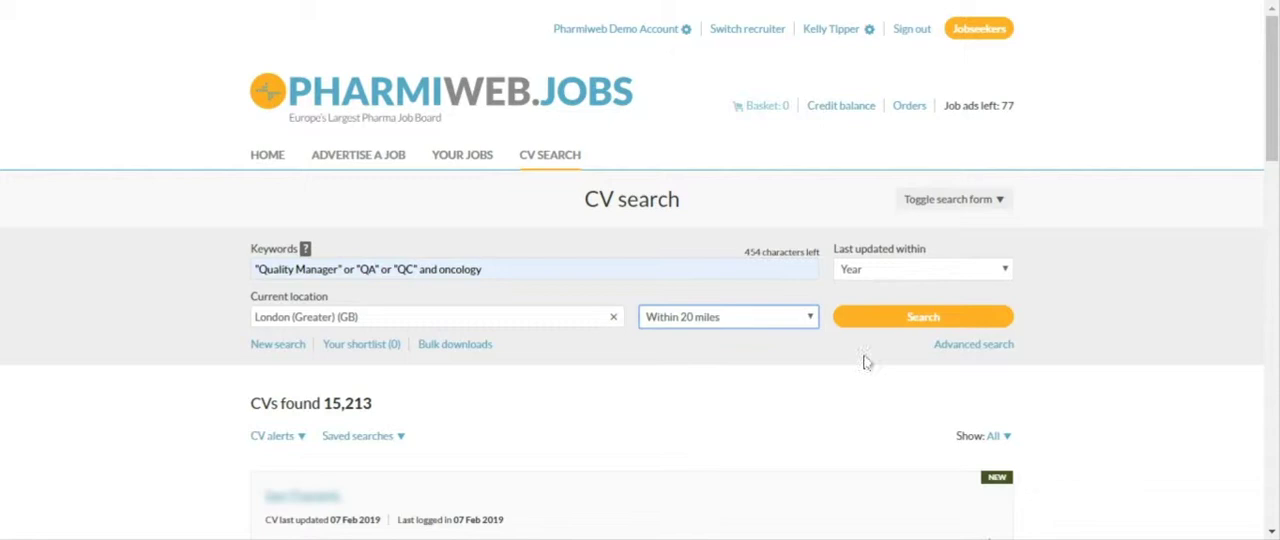
pyautogui.moveTo(972, 344)
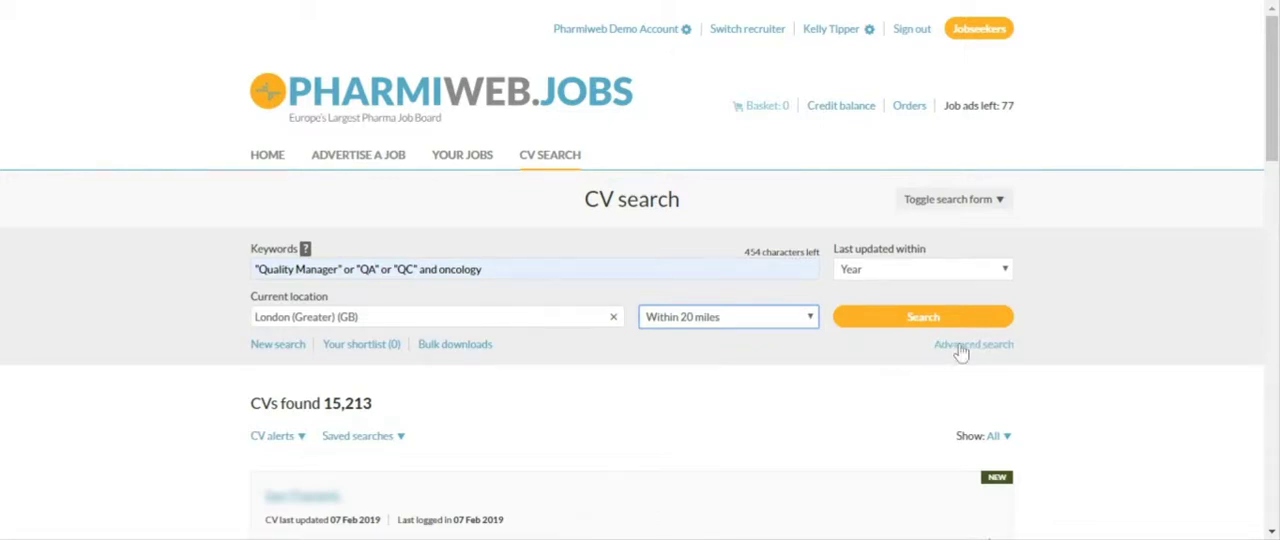
# Filter to Immediately available and Actively seeking candidates and run the search, returning 14 CVs
pyautogui.click(972, 344)
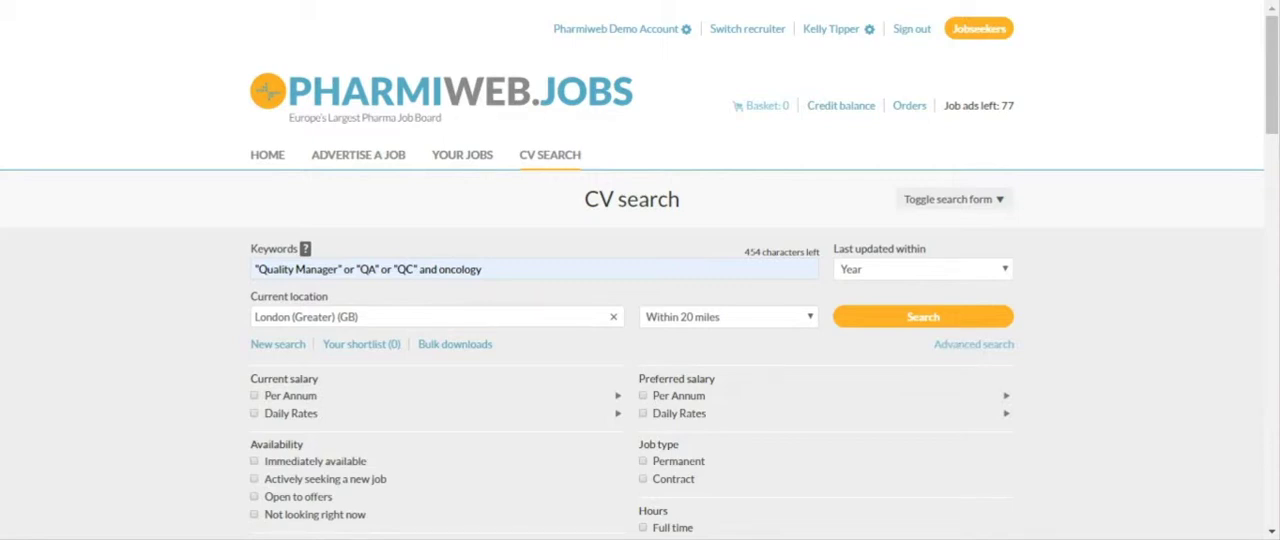
pyautogui.scroll(-3)
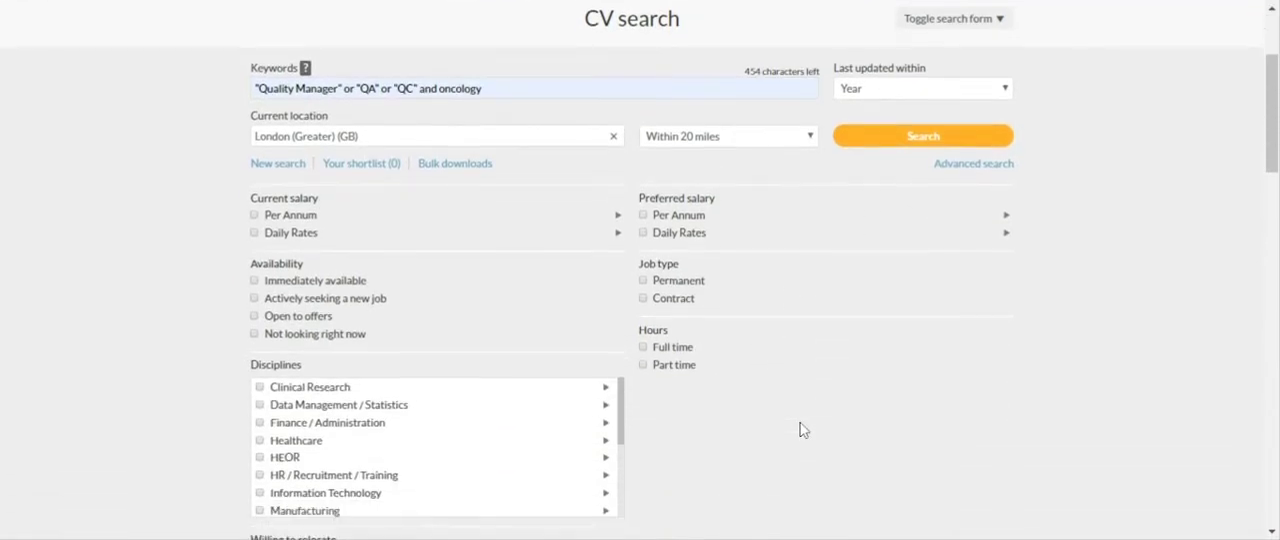
pyautogui.scroll(-3)
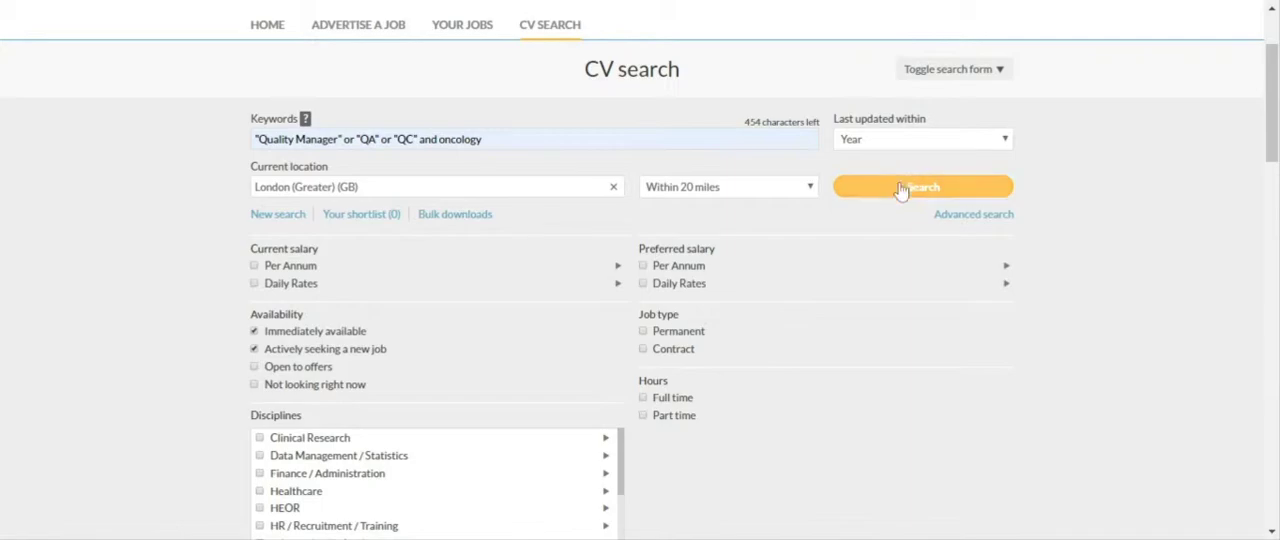
pyautogui.click(920, 186)
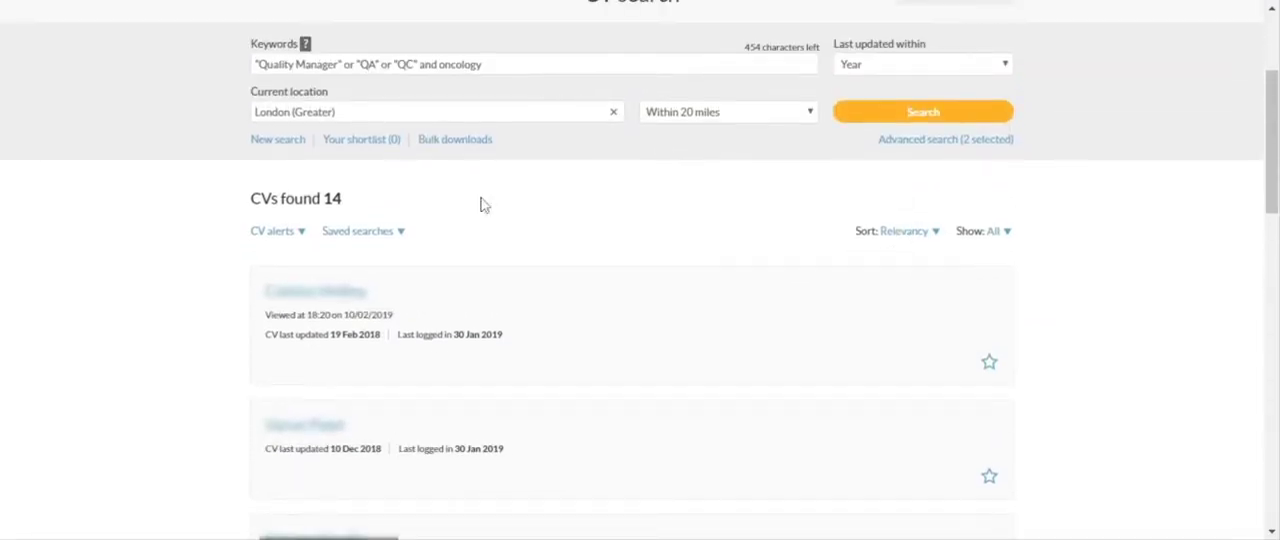
pyautogui.moveTo(364, 210)
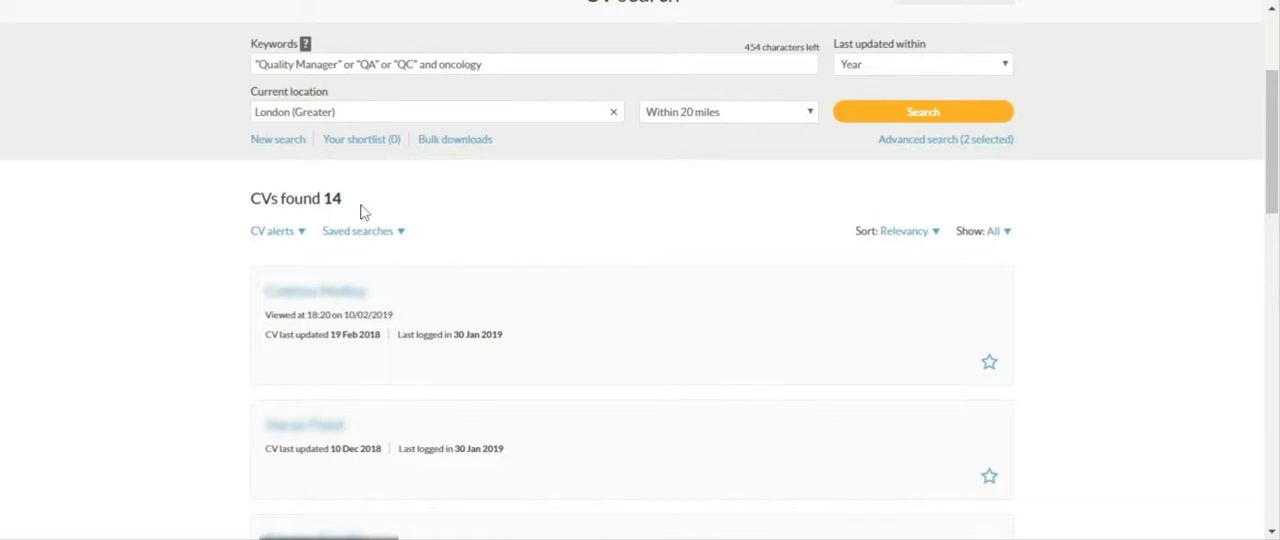
pyautogui.moveTo(508, 204)
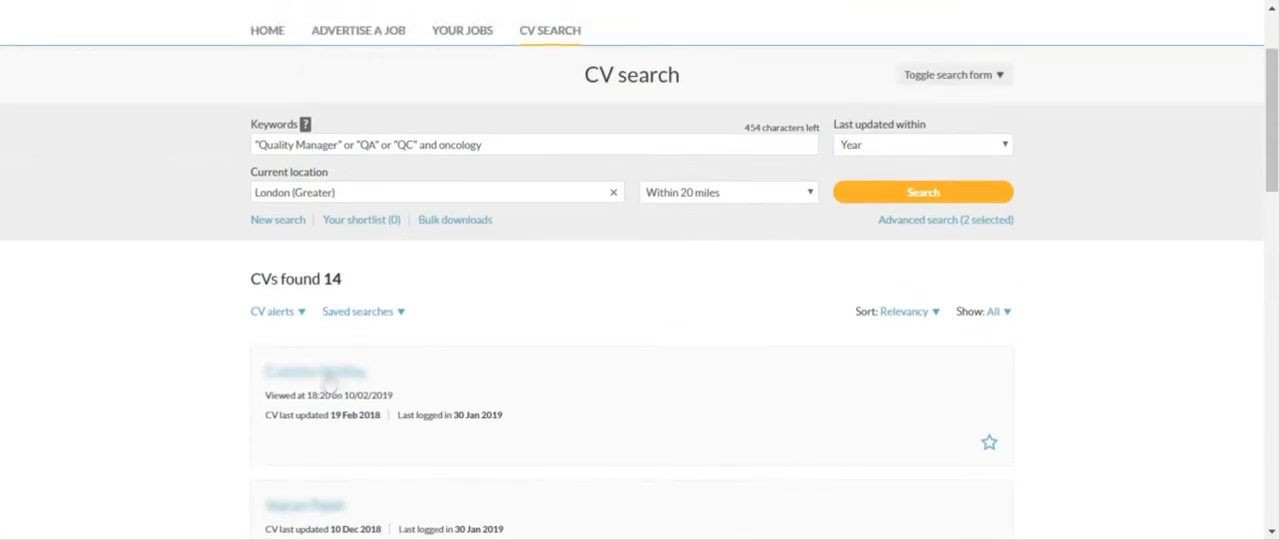
# View the first matching CV (1 of 14), reading down to its QA compliance manager career summary
pyautogui.click(316, 372)
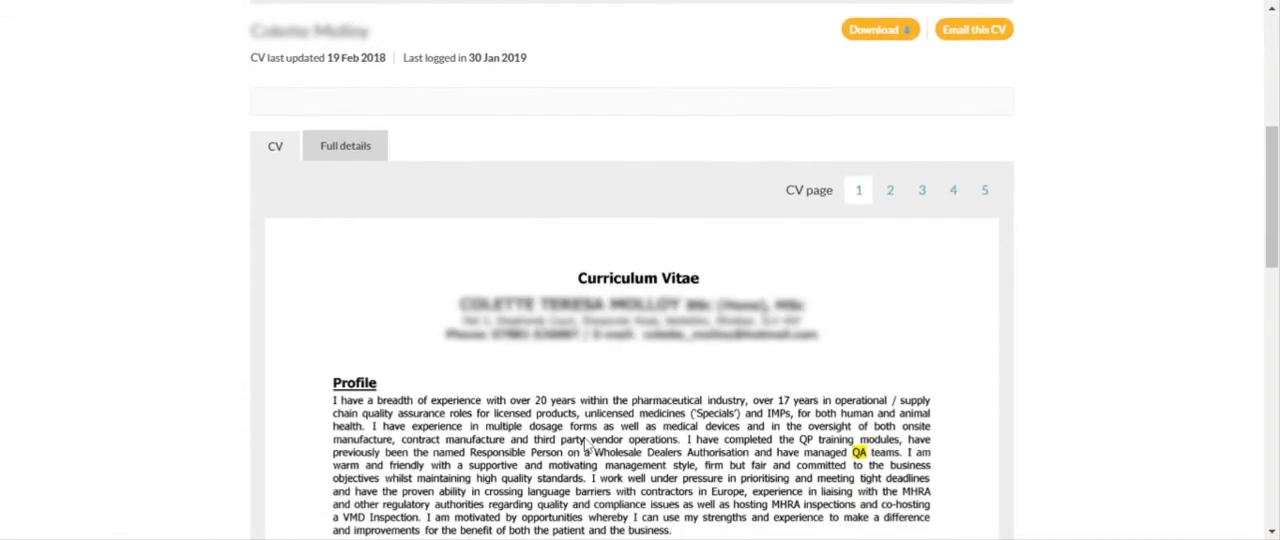
pyautogui.scroll(-3)
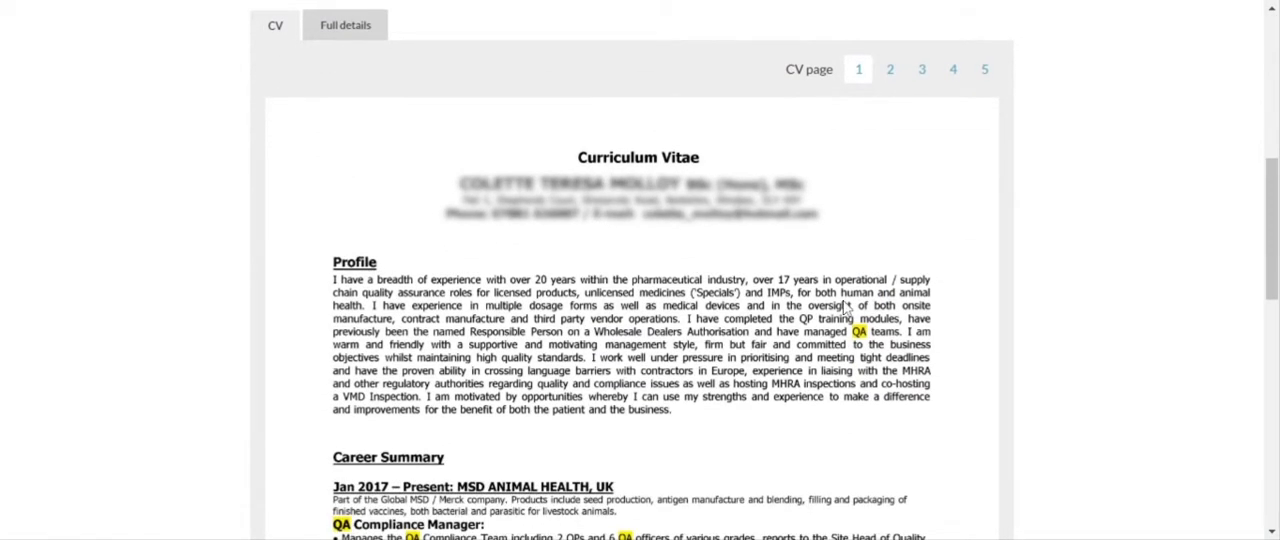
pyautogui.scroll(-3)
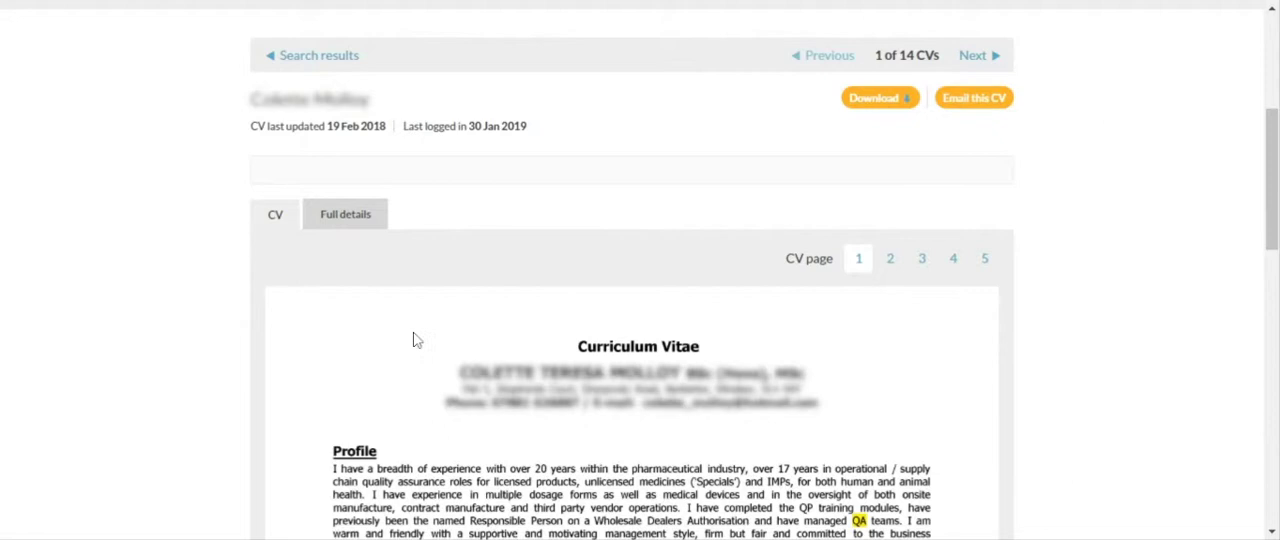
# View the candidate's Full details: QA Manager, South East England, actively seeking a new job
pyautogui.click(344, 214)
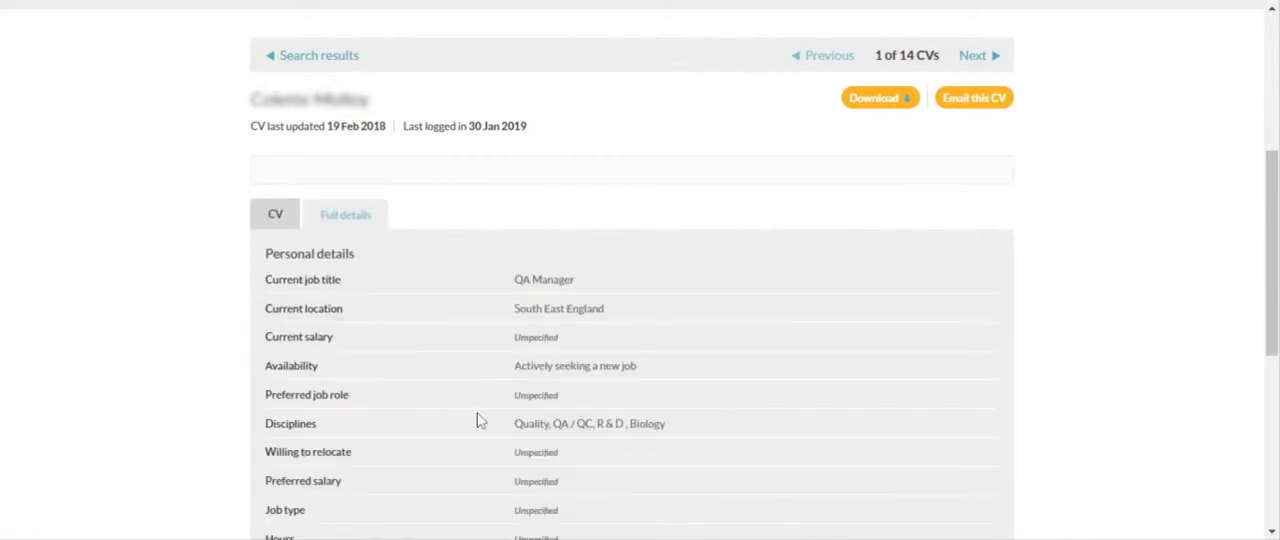
pyautogui.scroll(-3)
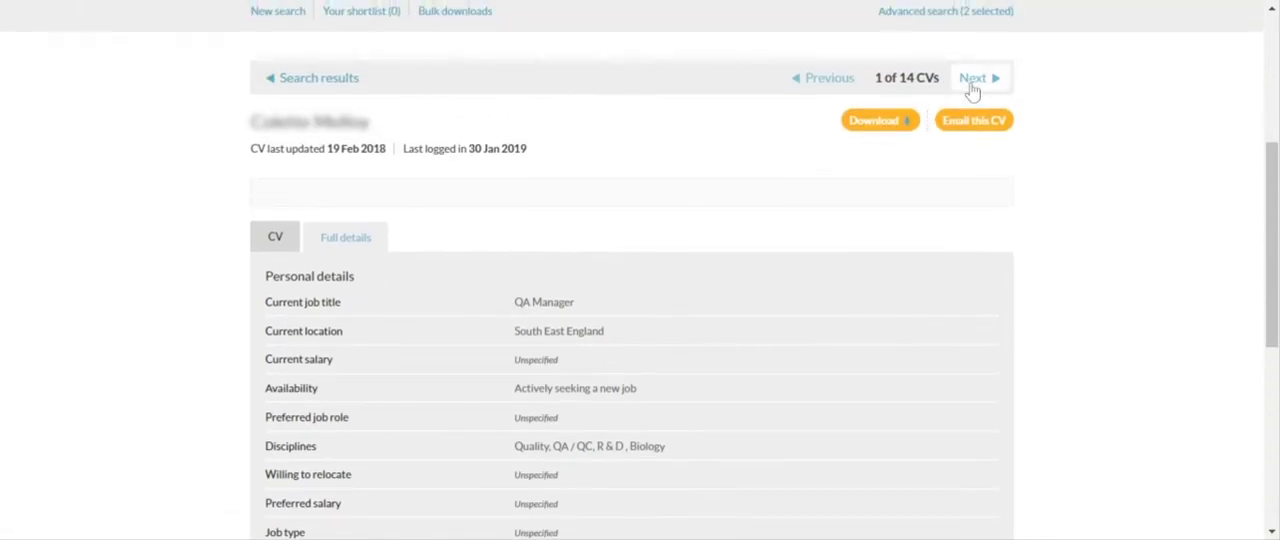
# Move through the results to the third of the 14 CVs
pyautogui.click(978, 76)
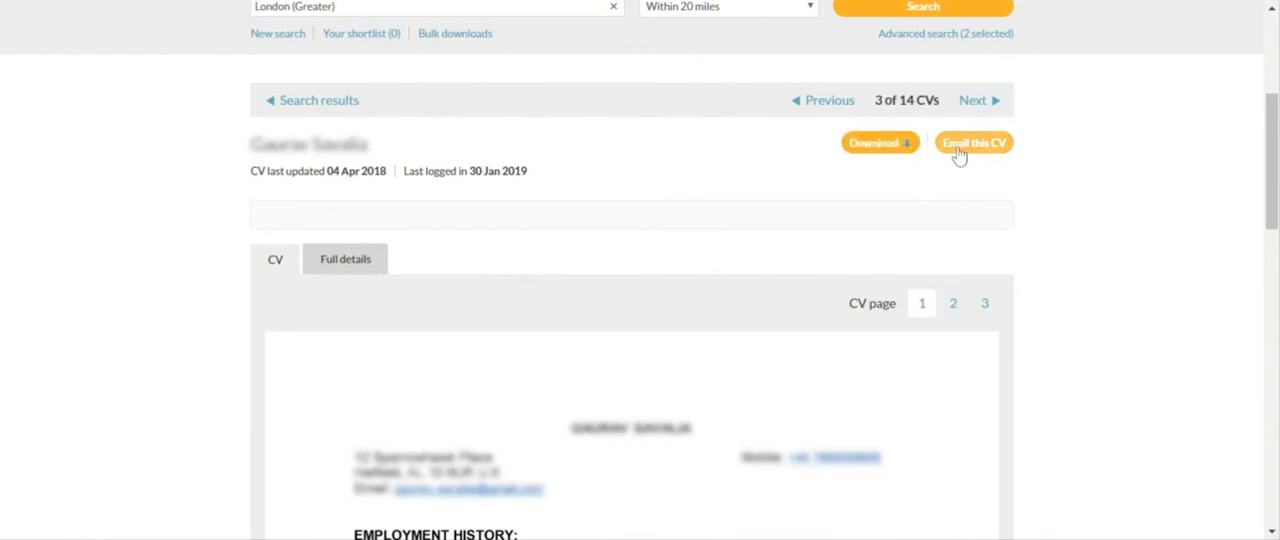
pyautogui.moveTo(974, 156)
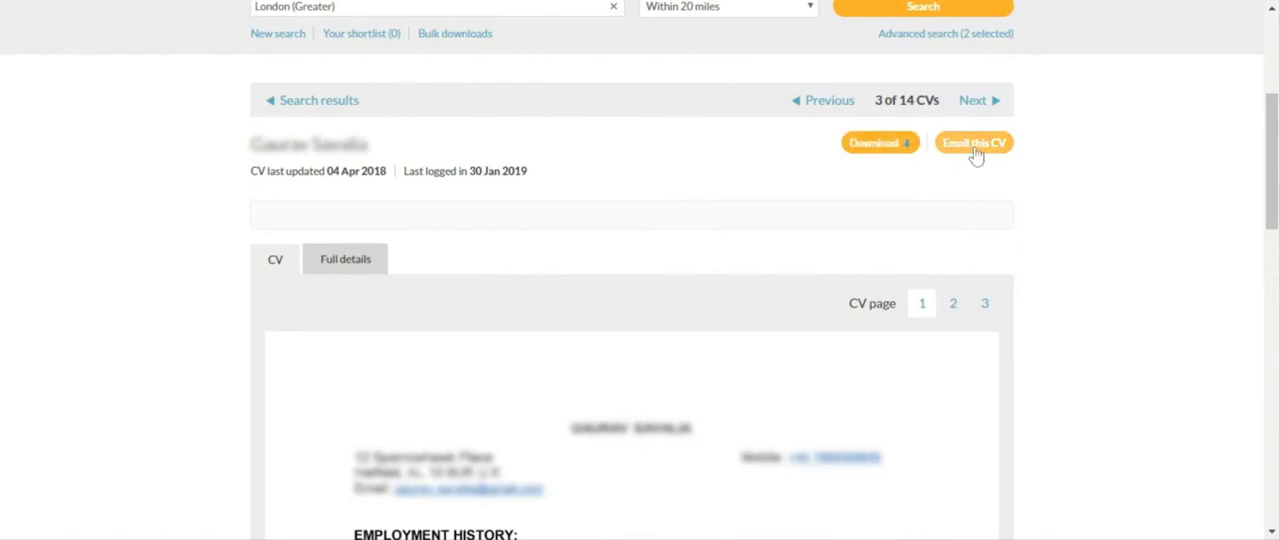